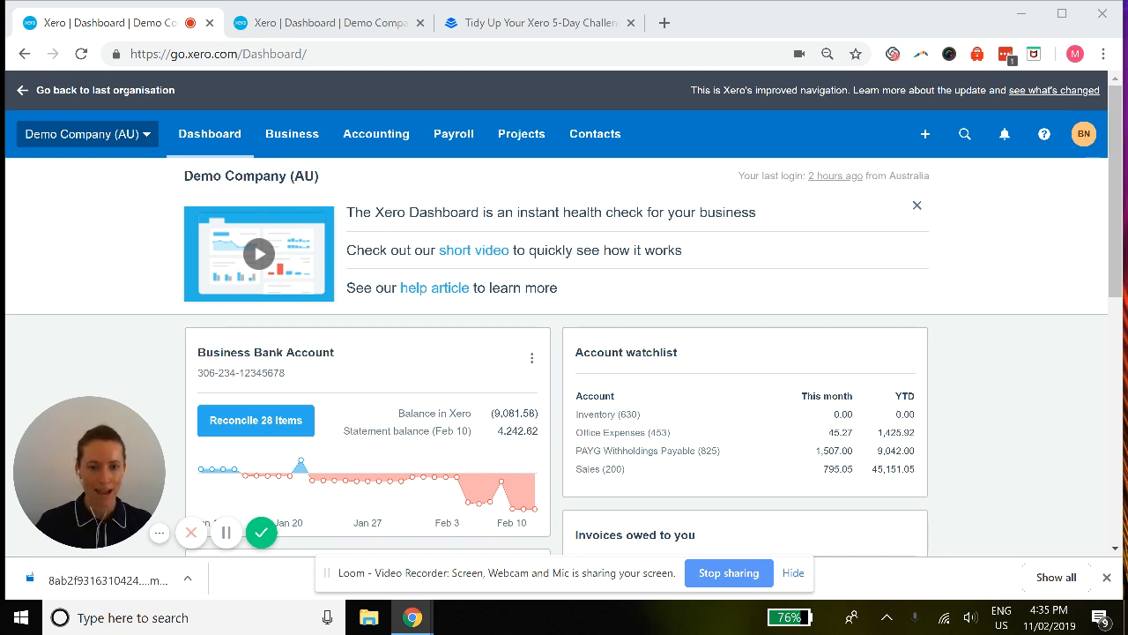
Open Accounting > Chart of accounts and filter the list to the Assets tab.
{"action": "left_click", "coordinate": [377, 133]}
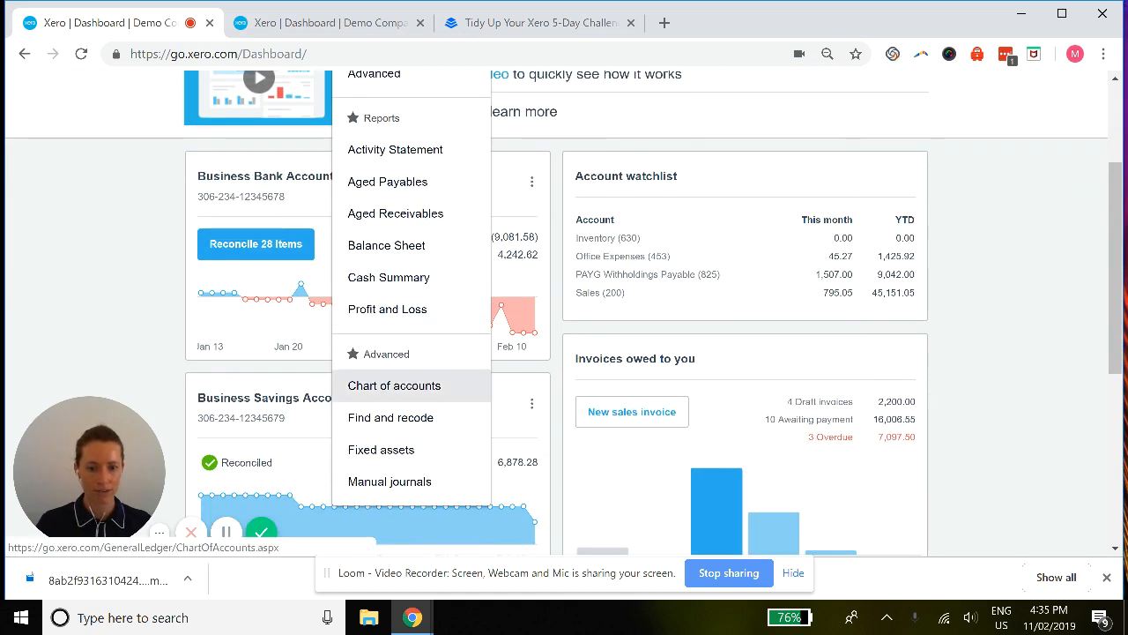
{"action": "left_click", "coordinate": [394, 385]}
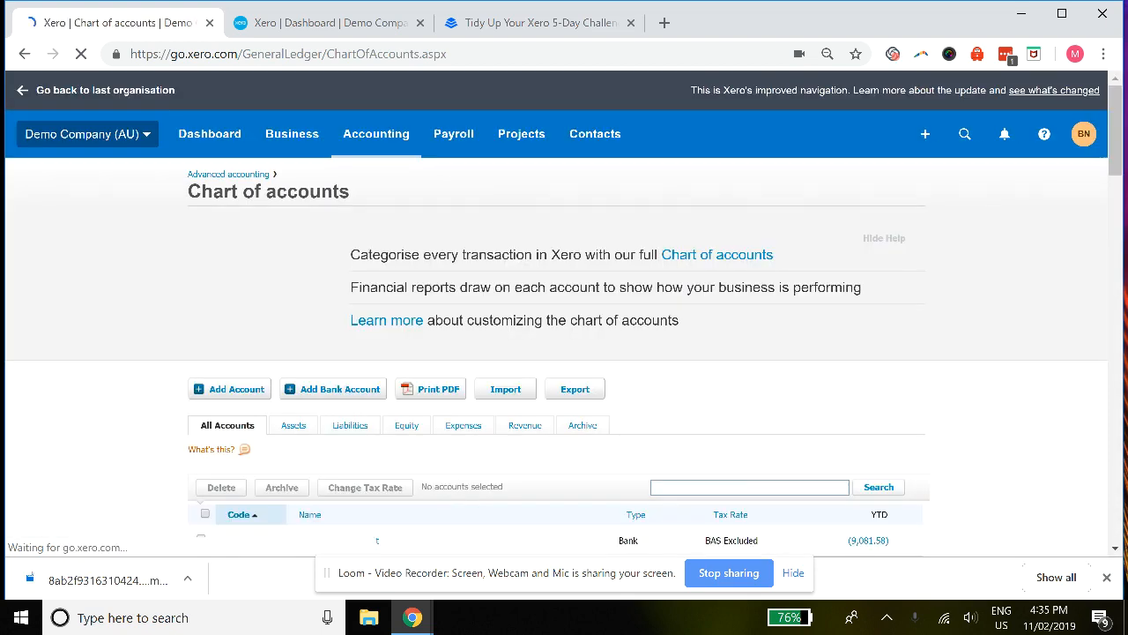
{"action": "scroll", "scroll_direction": "down", "scroll_amount": 3}
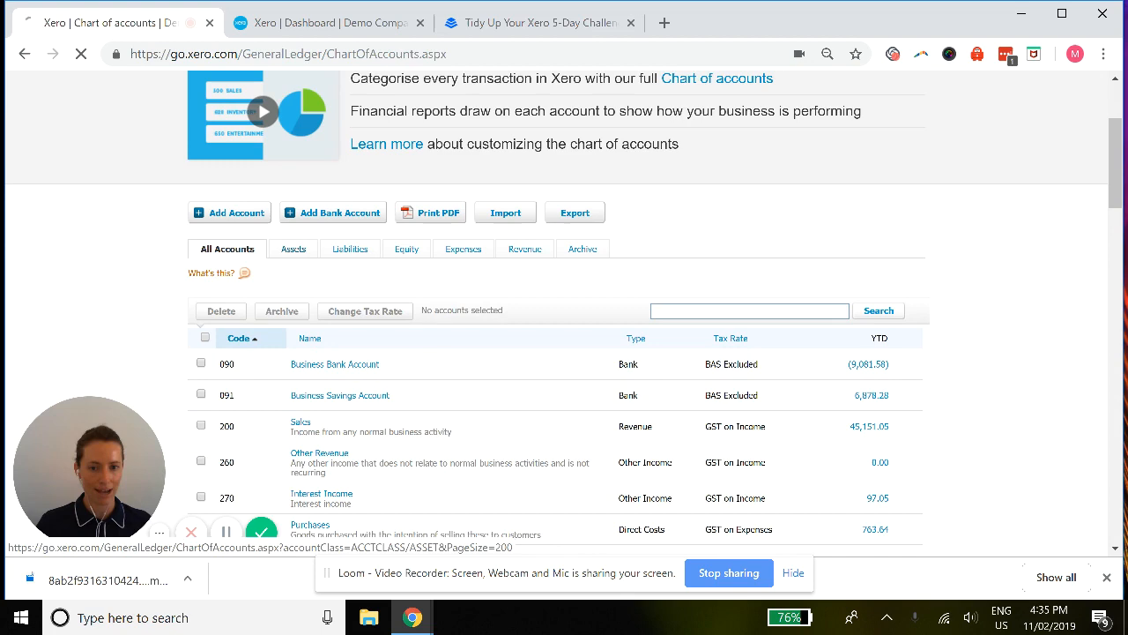
{"action": "left_click", "coordinate": [294, 247]}
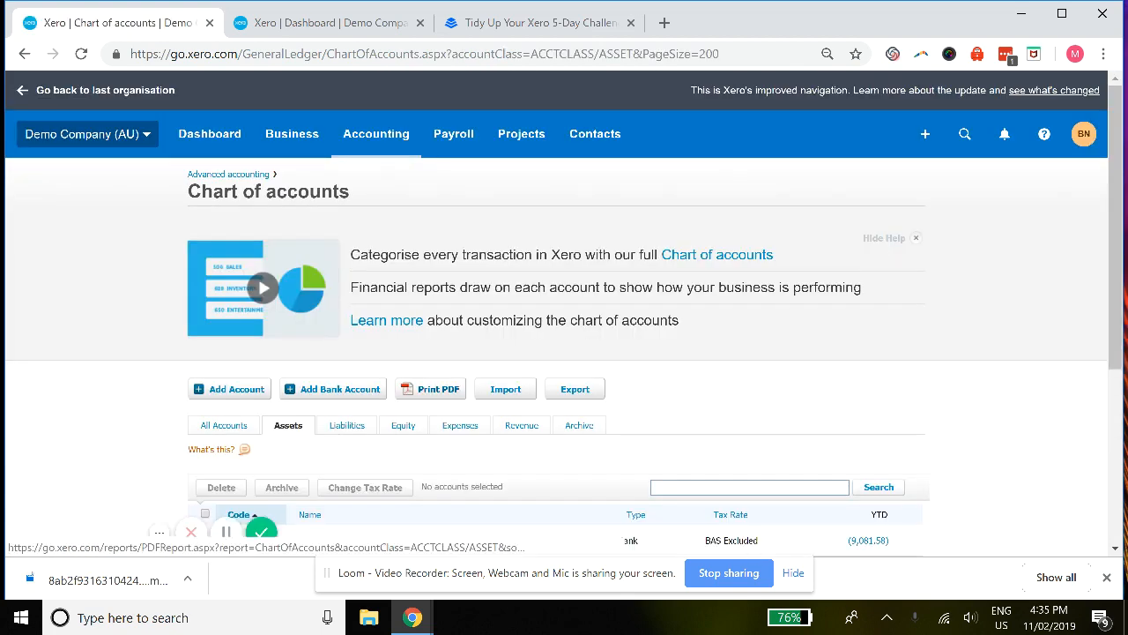
{"action": "scroll", "scroll_direction": "down", "scroll_amount": 3}
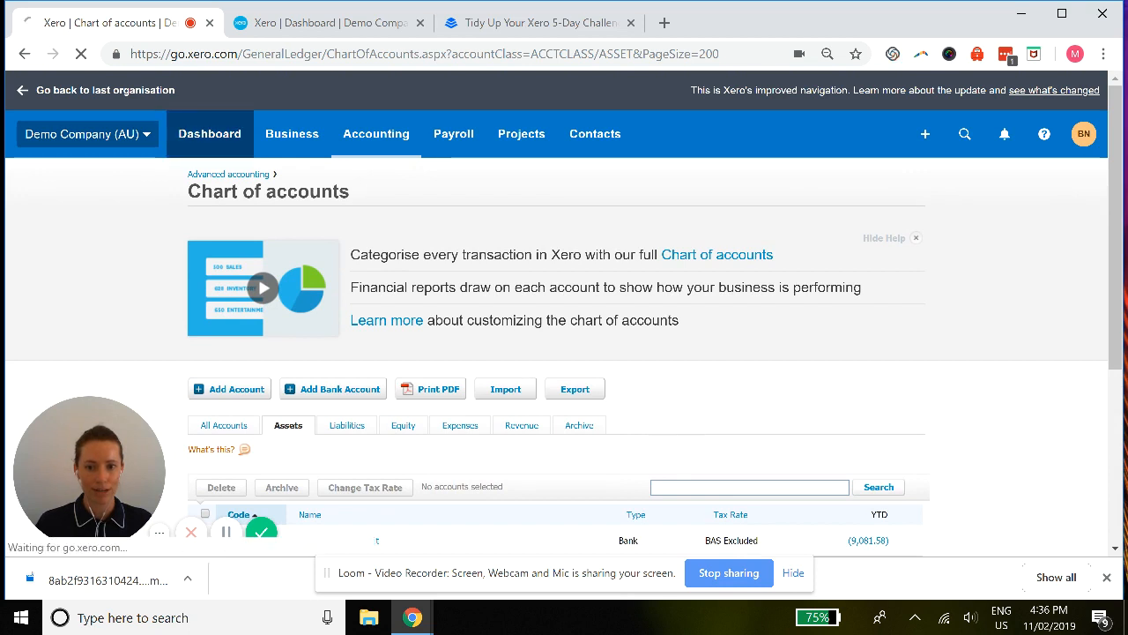
From the Dashboard, open 'Reconcile 28 Items' for the Business Bank Account and view the statement lines.
{"action": "left_click", "coordinate": [209, 133]}
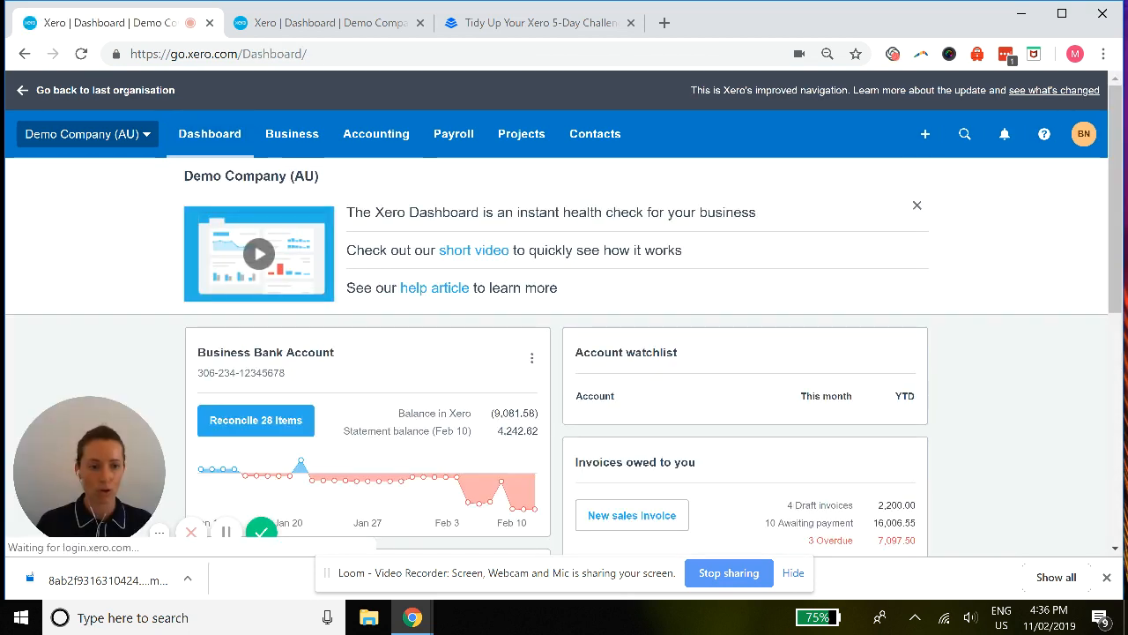
{"action": "scroll", "scroll_direction": "down", "scroll_amount": 3}
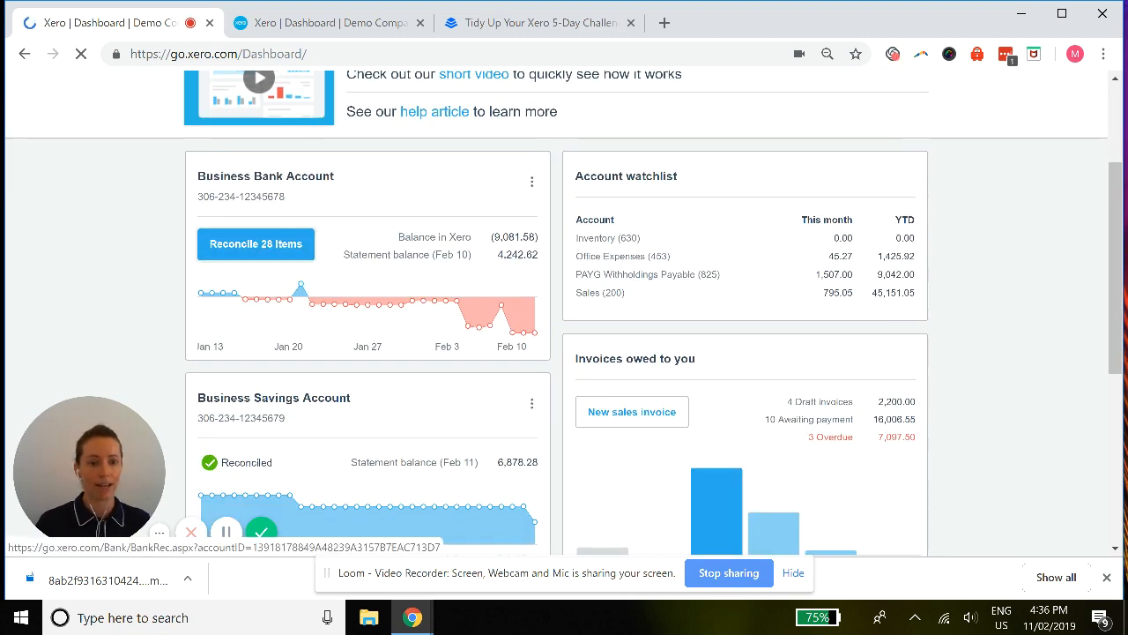
{"action": "left_click", "coordinate": [256, 244]}
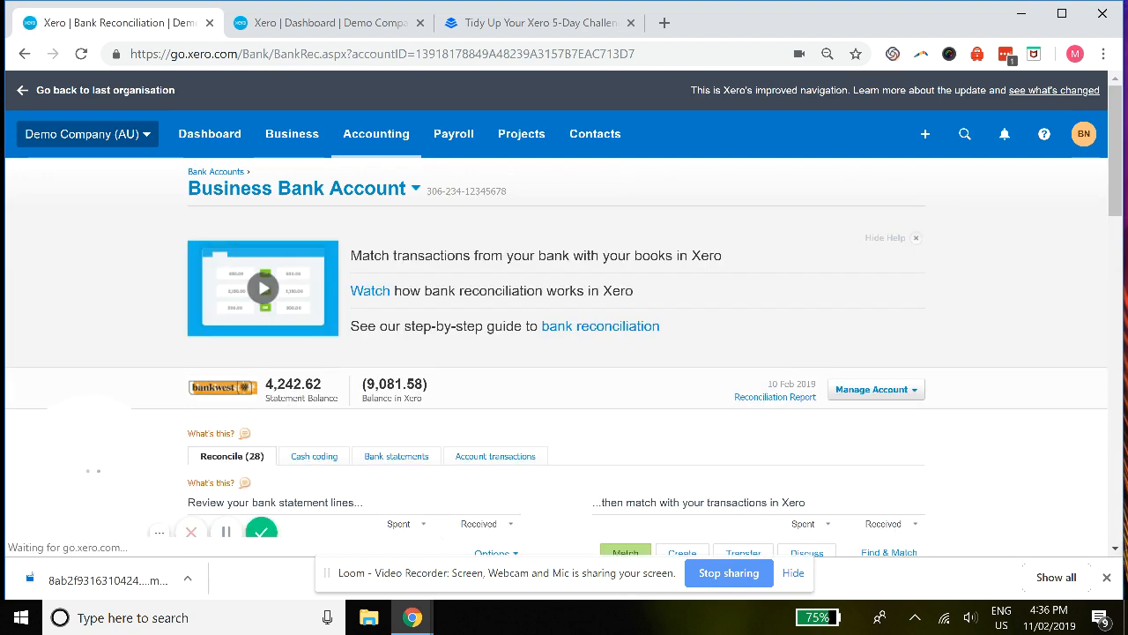
{"action": "scroll", "scroll_direction": "down", "scroll_amount": 3}
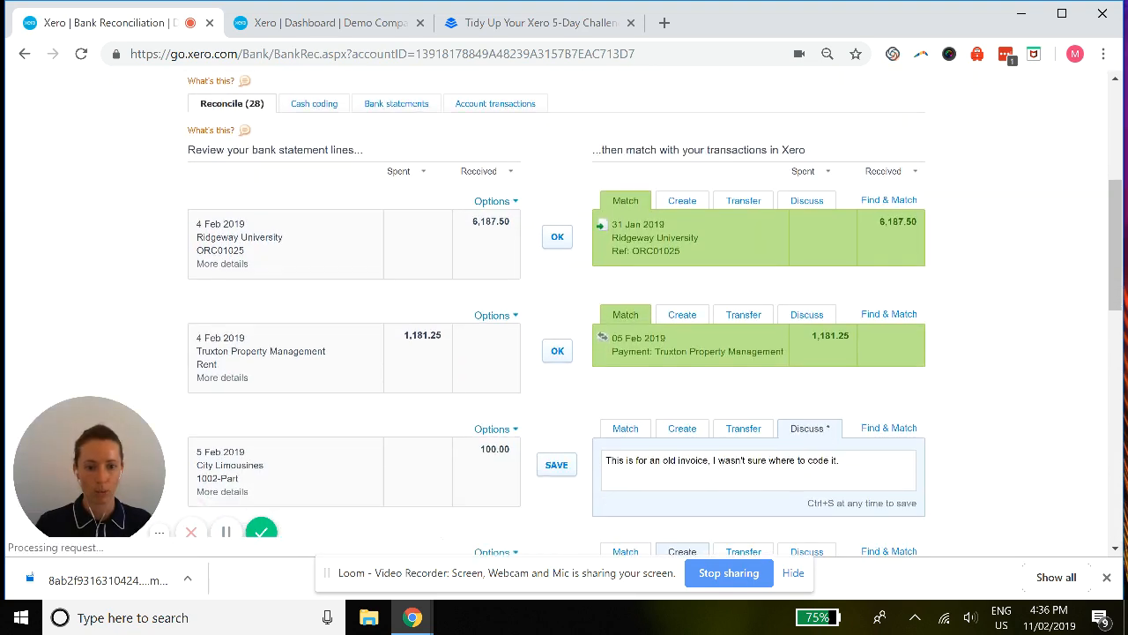
{"action": "scroll", "scroll_direction": "down", "scroll_amount": 3}
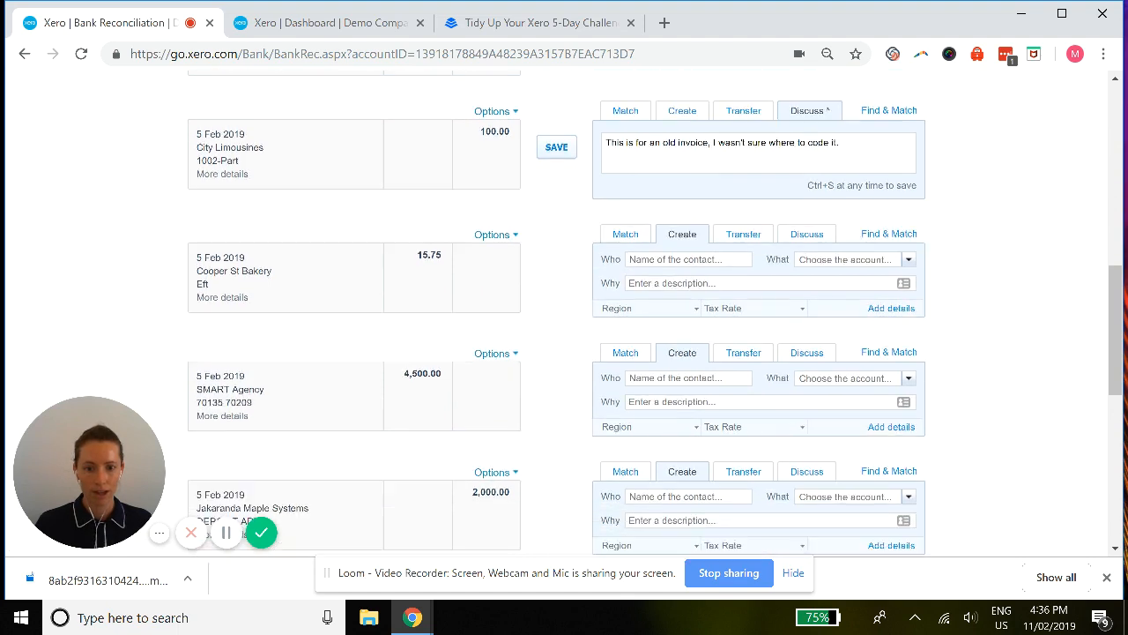
{"action": "scroll", "scroll_direction": "down", "scroll_amount": 3}
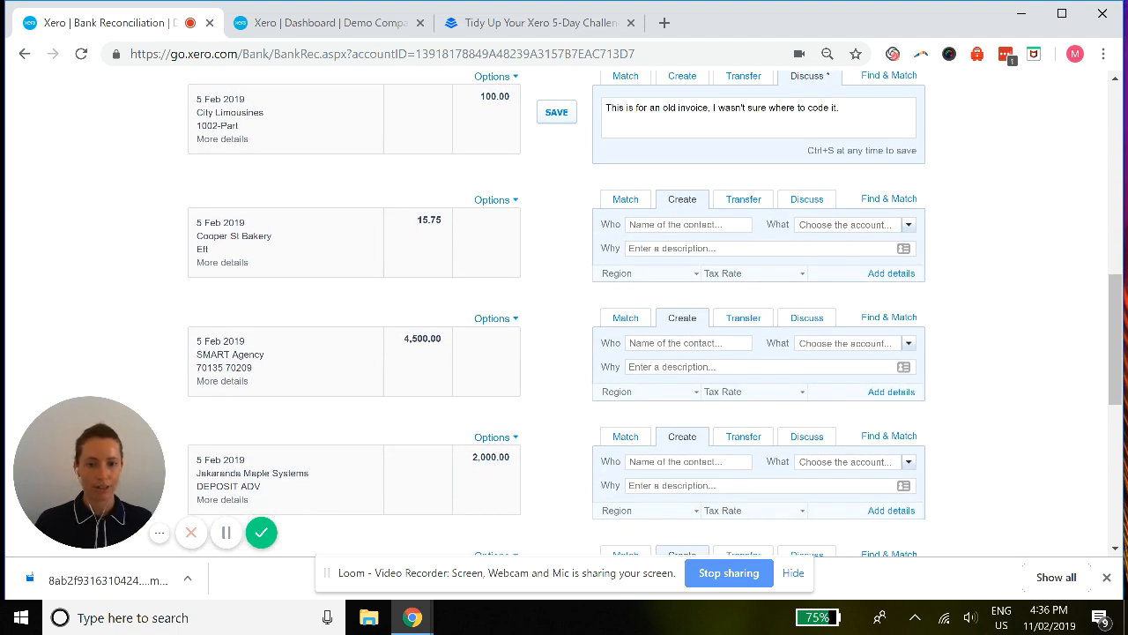
Add Cooper St Bakery as a new contact on the $15.75 bank line.
{"action": "left_click", "coordinate": [688, 224]}
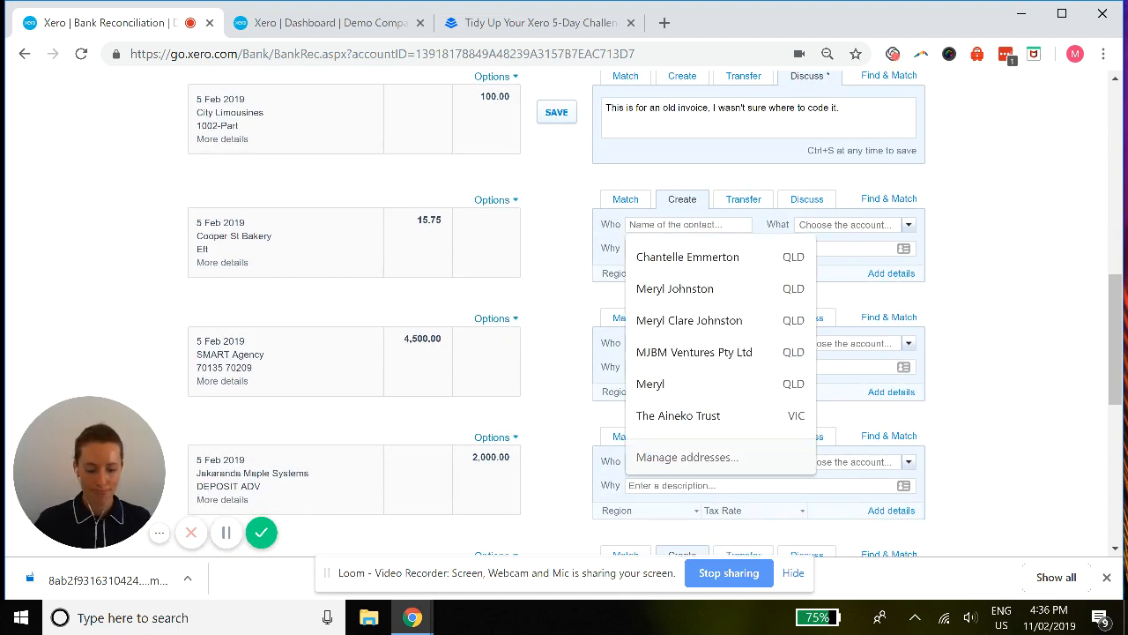
{"action": "type", "text": "Cooper Sl Bakery"}
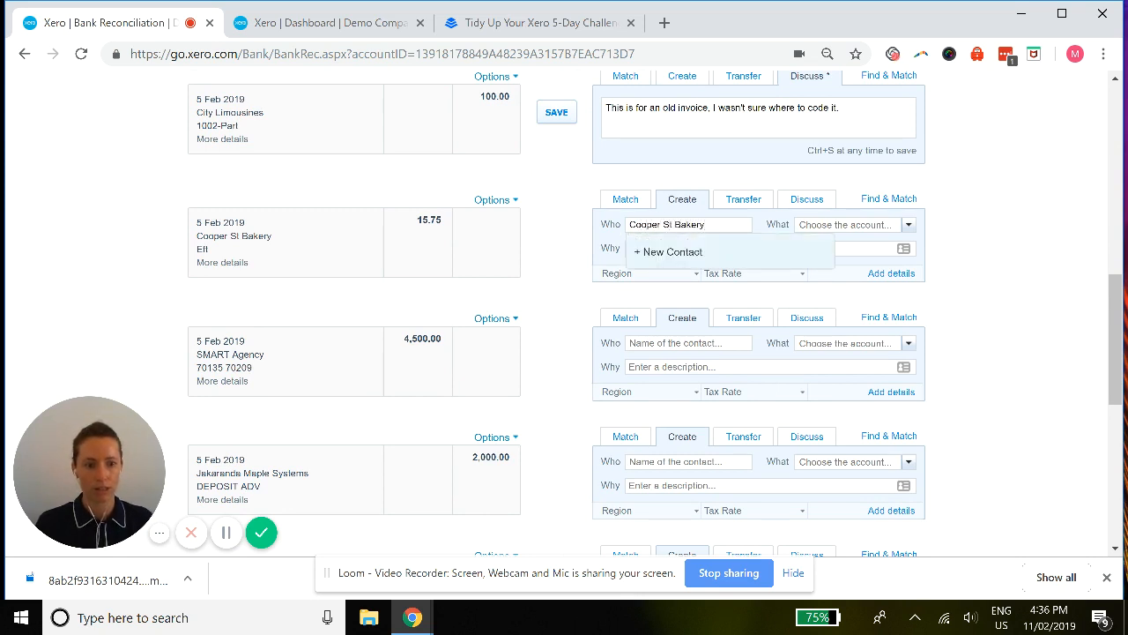
{"action": "left_click", "coordinate": [668, 251]}
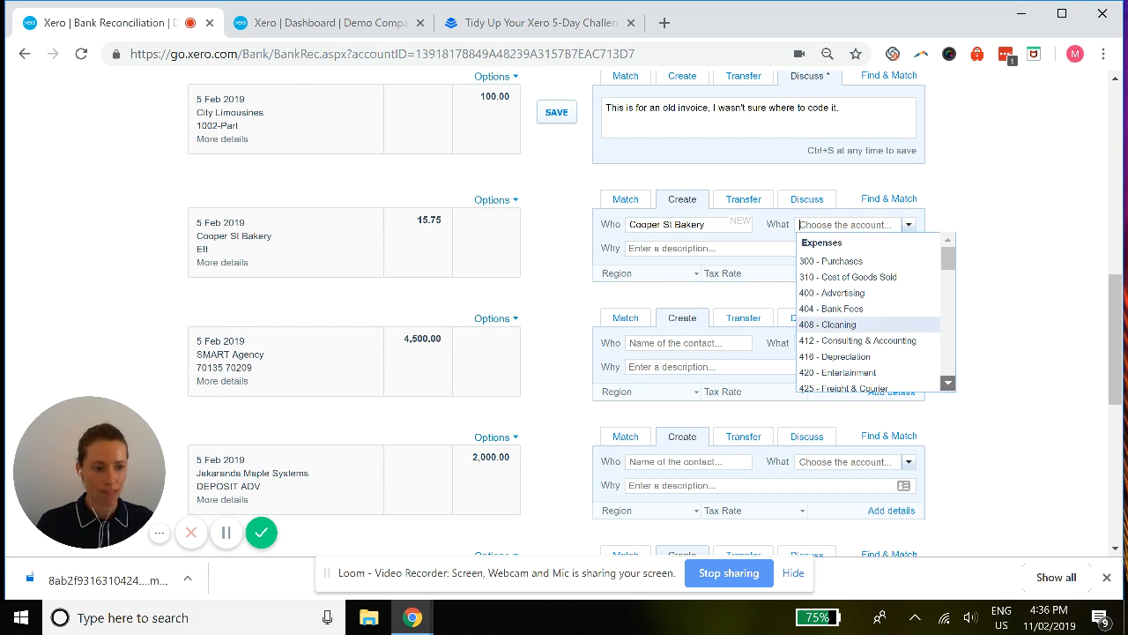
Code the line to 453 Office Expenses, describe it as 'Staff birthday', and reconcile.
{"action": "scroll", "scroll_direction": "down", "scroll_amount": 3}
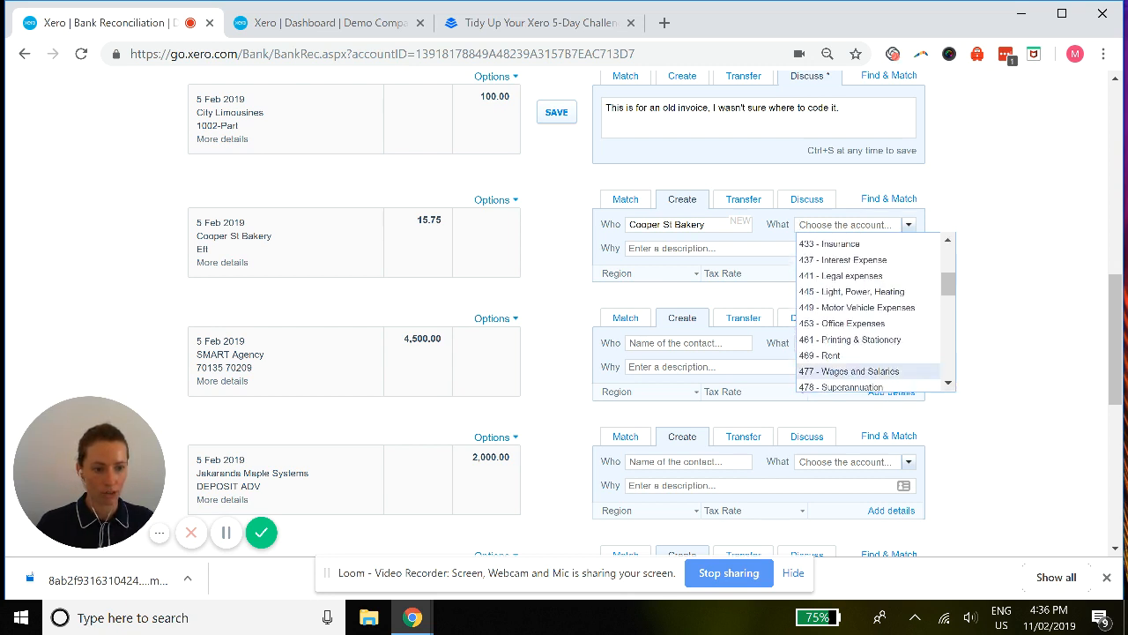
{"action": "left_click", "coordinate": [841, 322]}
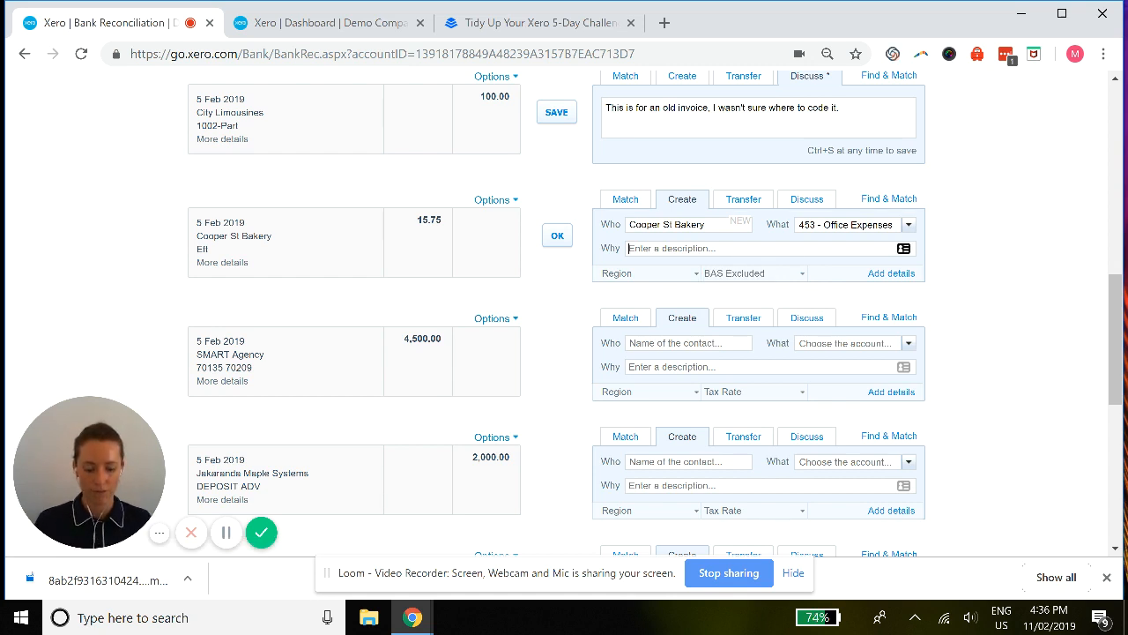
{"action": "type", "text": "Staff birthday"}
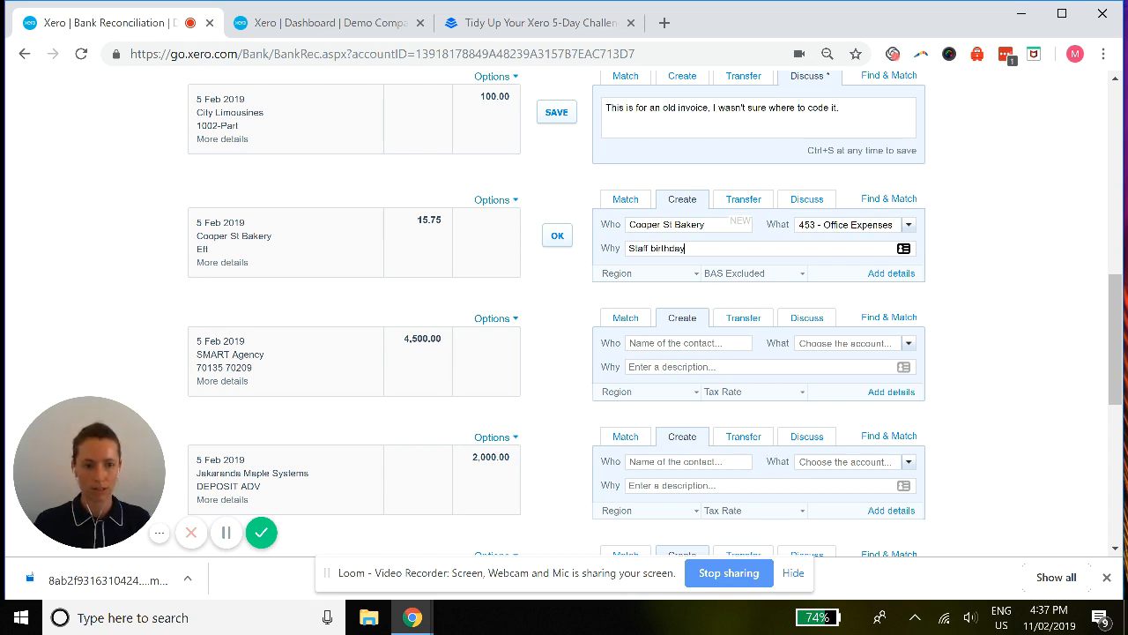
{"action": "left_click", "coordinate": [557, 235]}
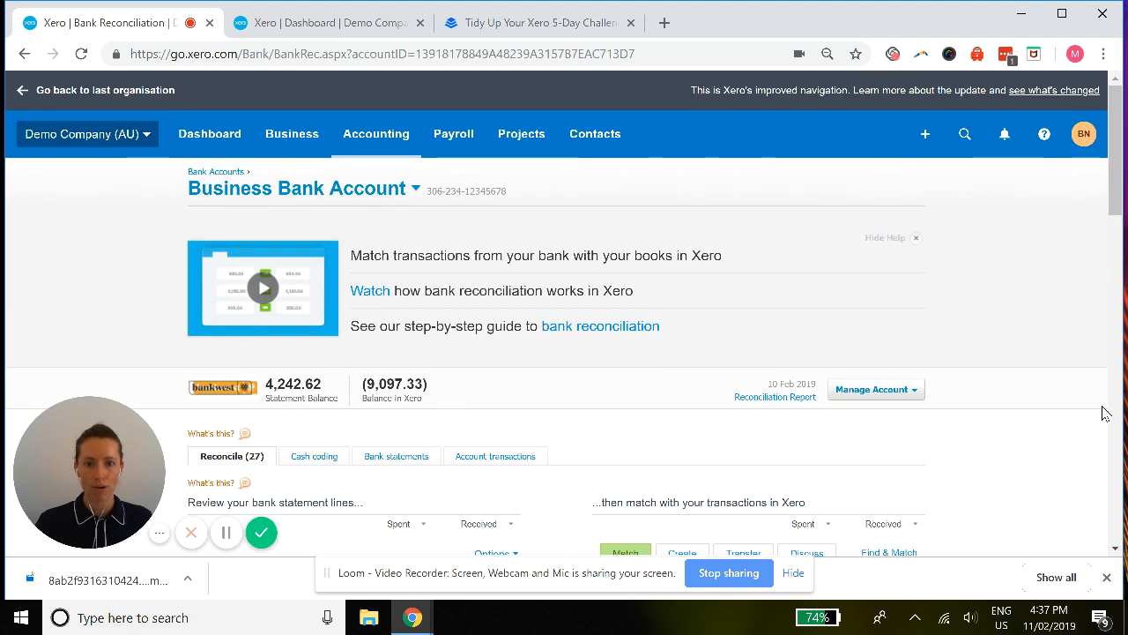
Drill from Profit and Loss into Office Expenses transactions, then switch to the Dashboard tab.
{"action": "left_click", "coordinate": [375, 133]}
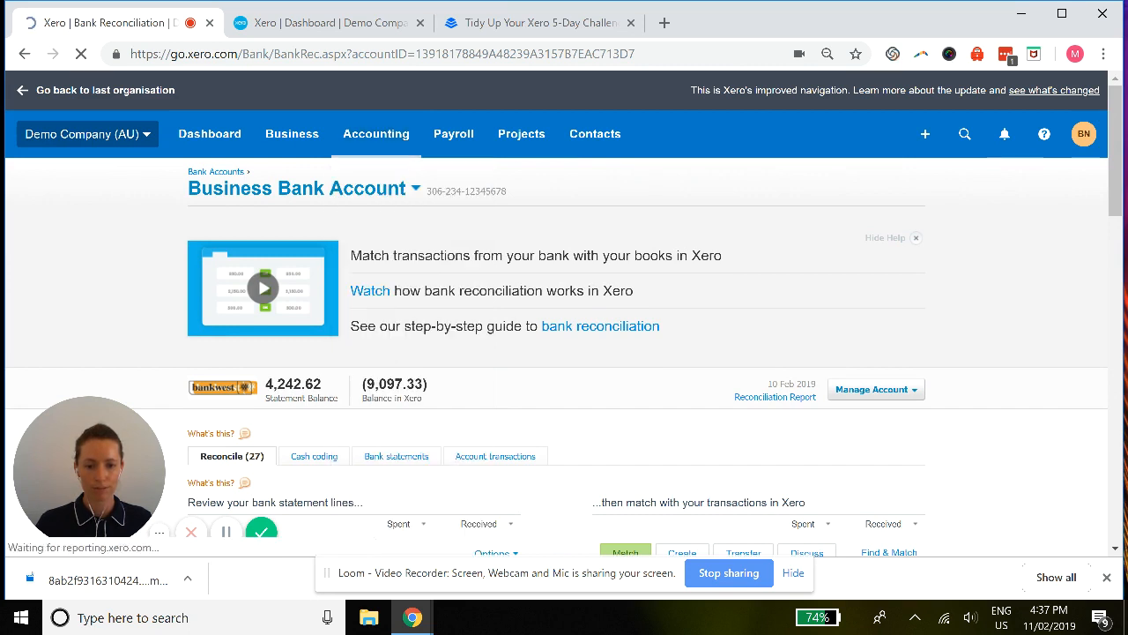
{"action": "left_click", "coordinate": [774, 397]}
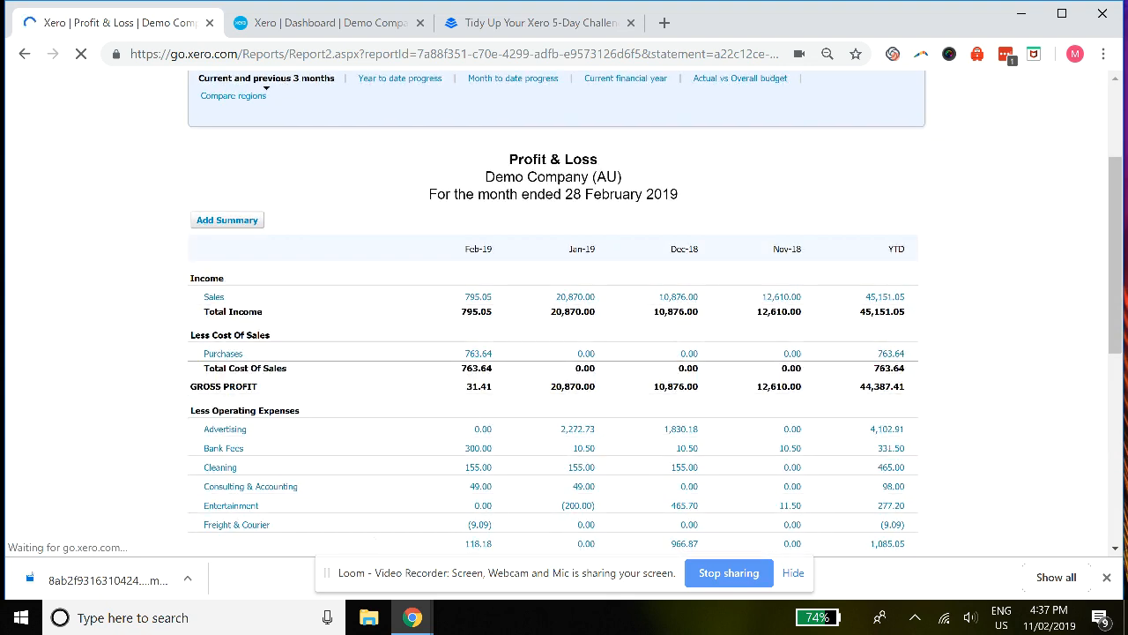
{"action": "scroll", "scroll_direction": "down", "scroll_amount": 3}
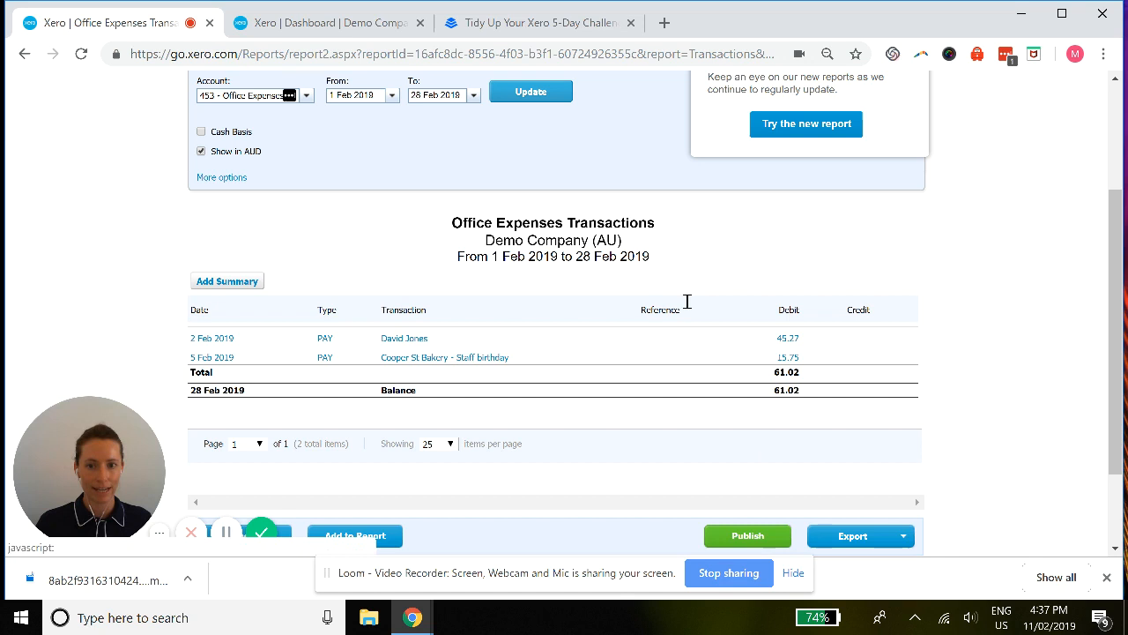
{"action": "mouse_move", "coordinate": [880, 439]}
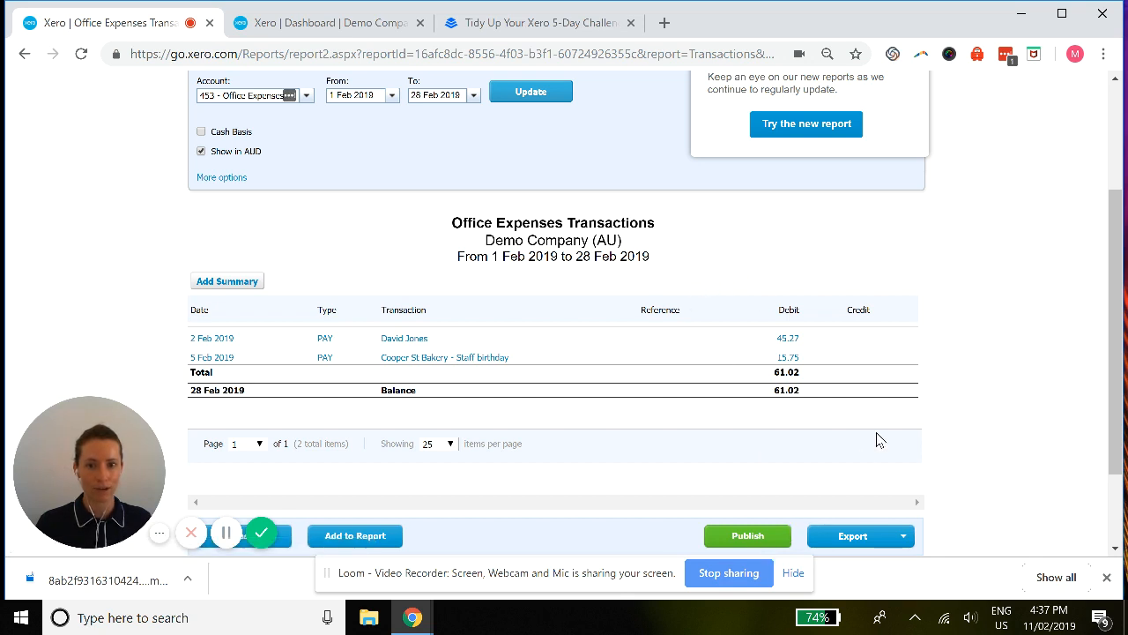
{"action": "left_click", "coordinate": [317, 22]}
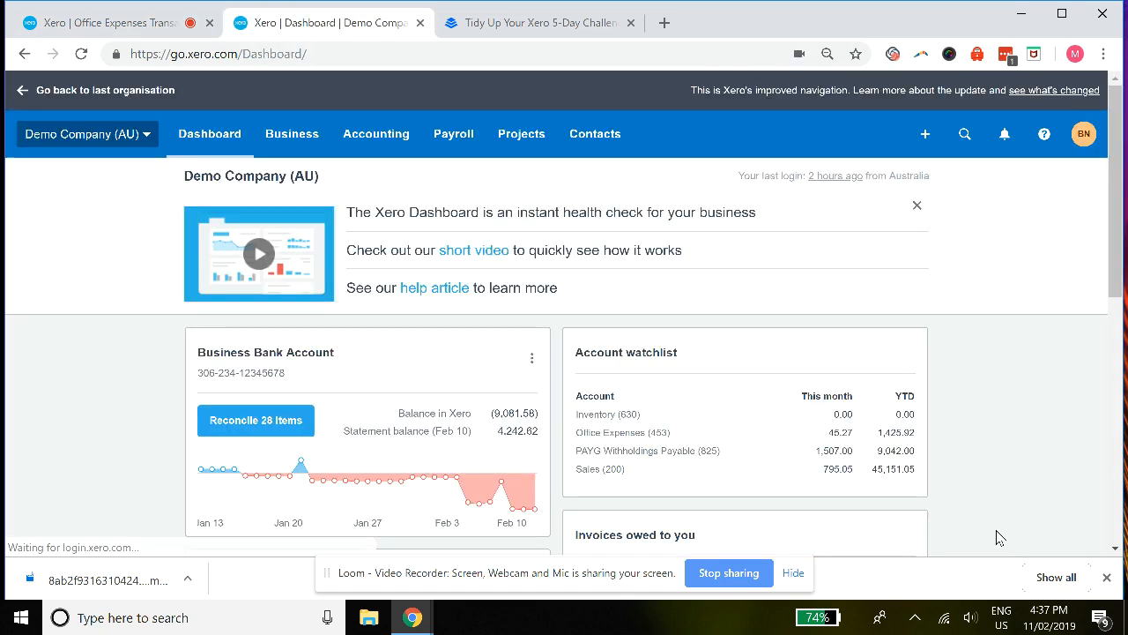
Scroll the chart of accounts through the expense accounts, then switch to the Tidy Up Your Xero tab.
{"action": "left_click", "coordinate": [375, 133]}
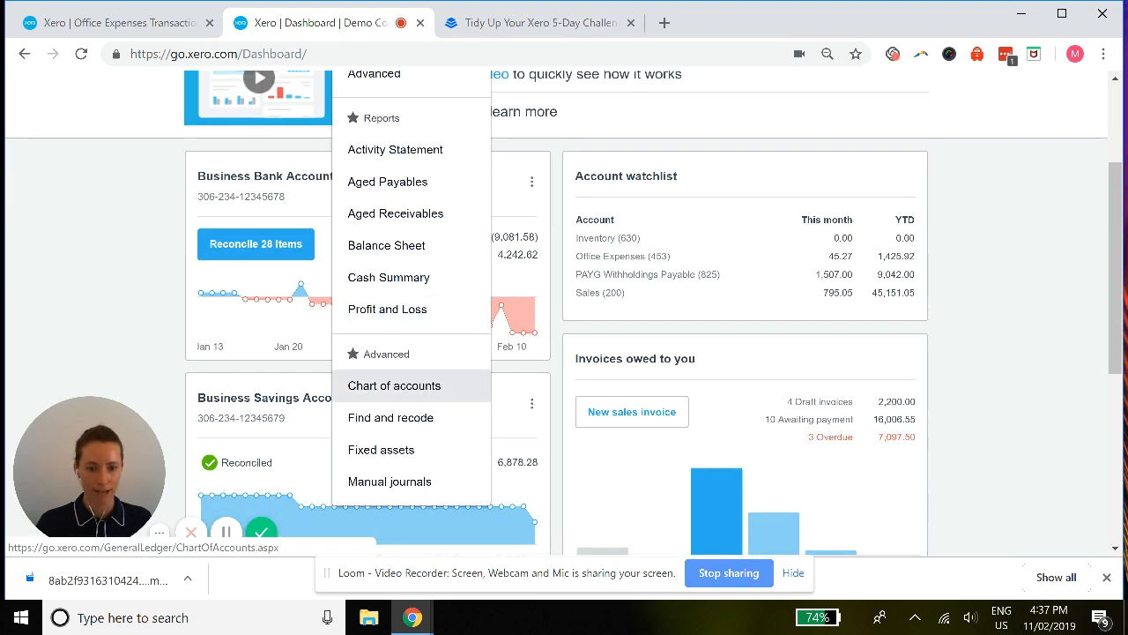
{"action": "left_click", "coordinate": [394, 386]}
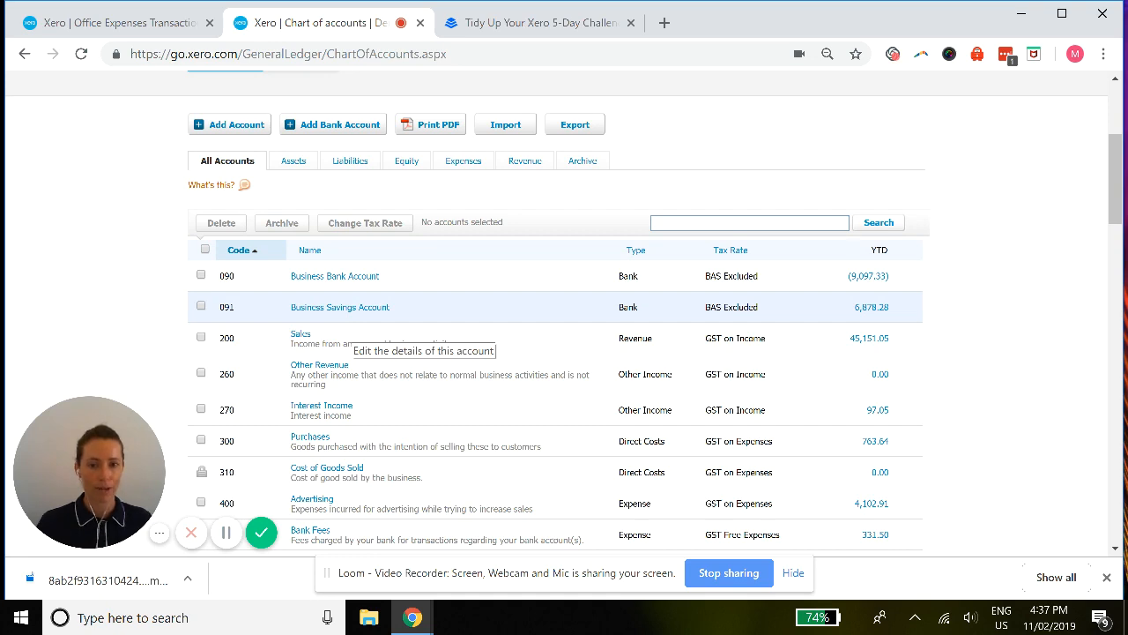
{"action": "scroll", "scroll_direction": "down", "scroll_amount": 3}
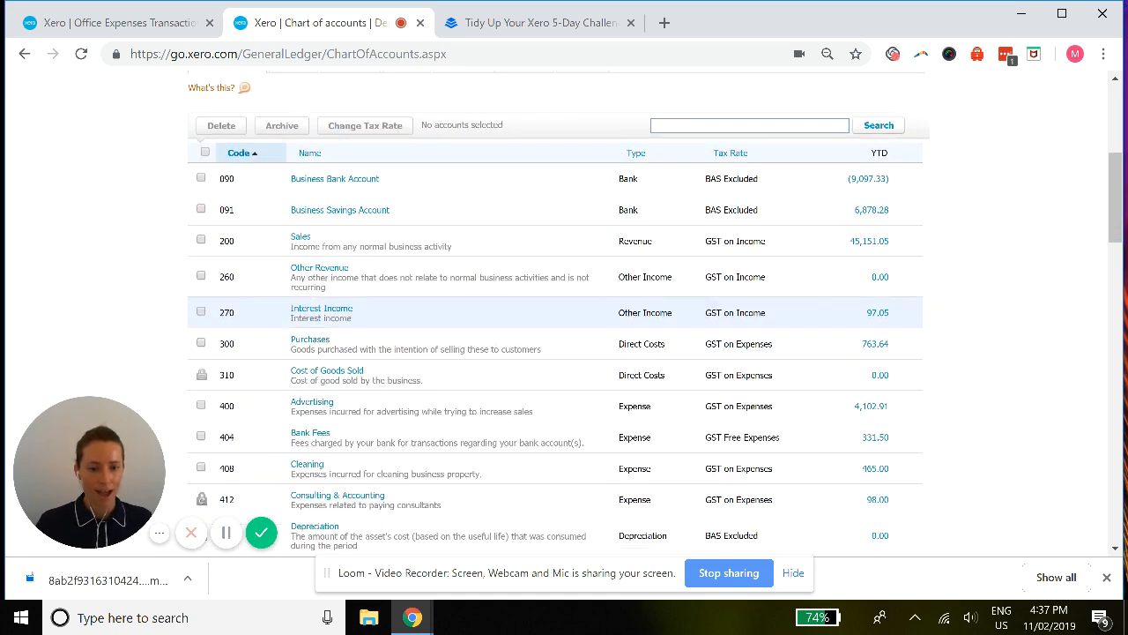
{"action": "scroll", "scroll_direction": "down", "scroll_amount": 3}
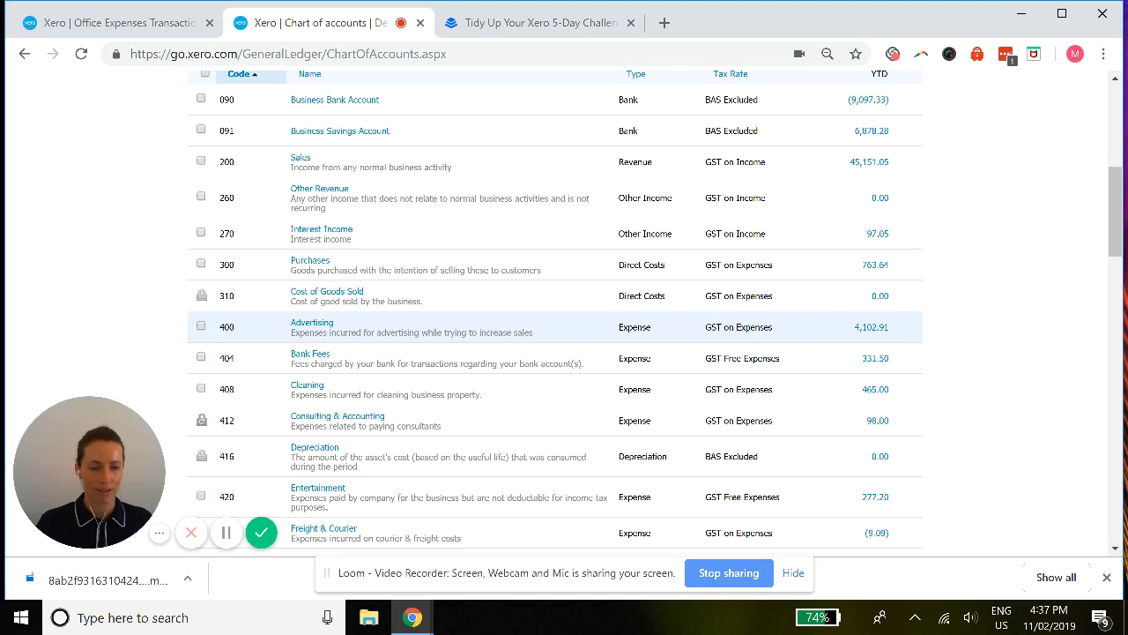
{"action": "scroll", "scroll_direction": "down", "scroll_amount": 3}
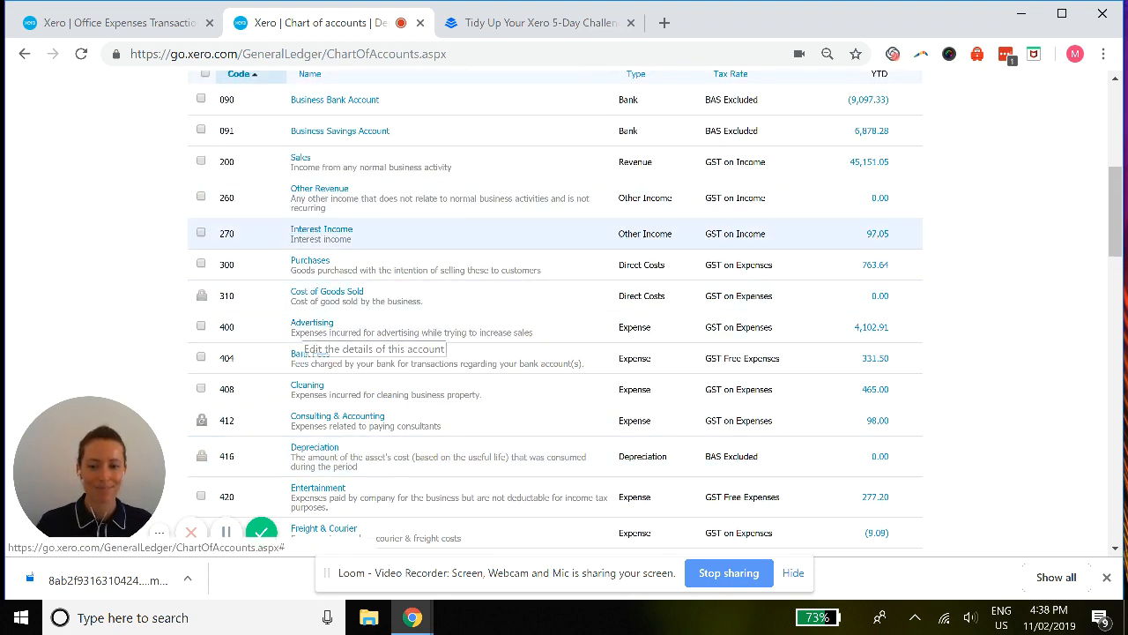
{"action": "left_click", "coordinate": [538, 22]}
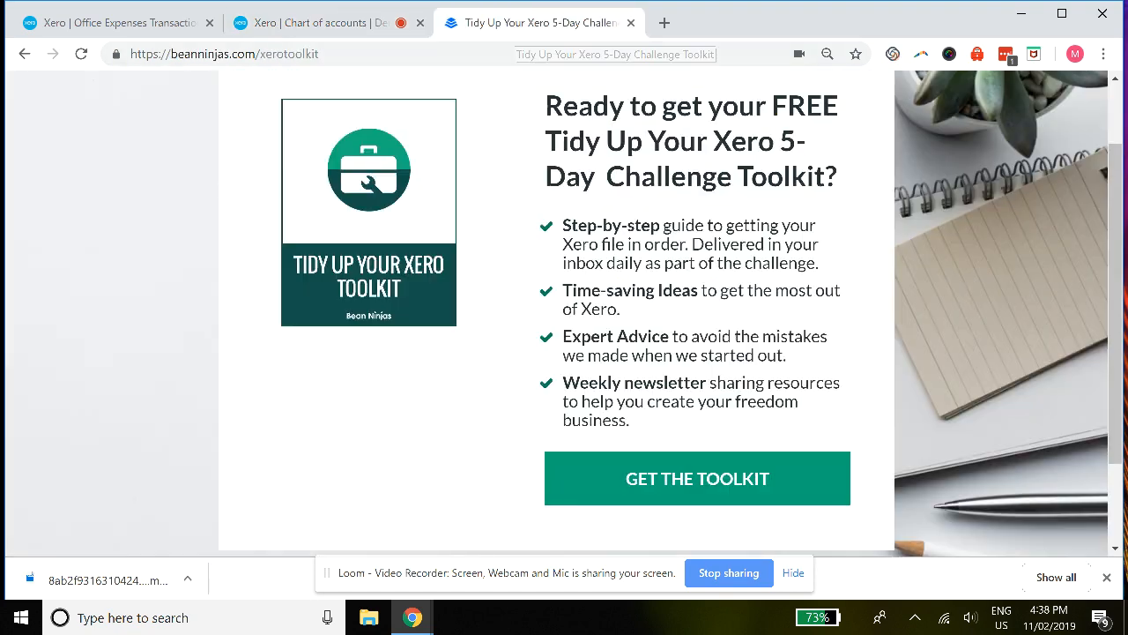